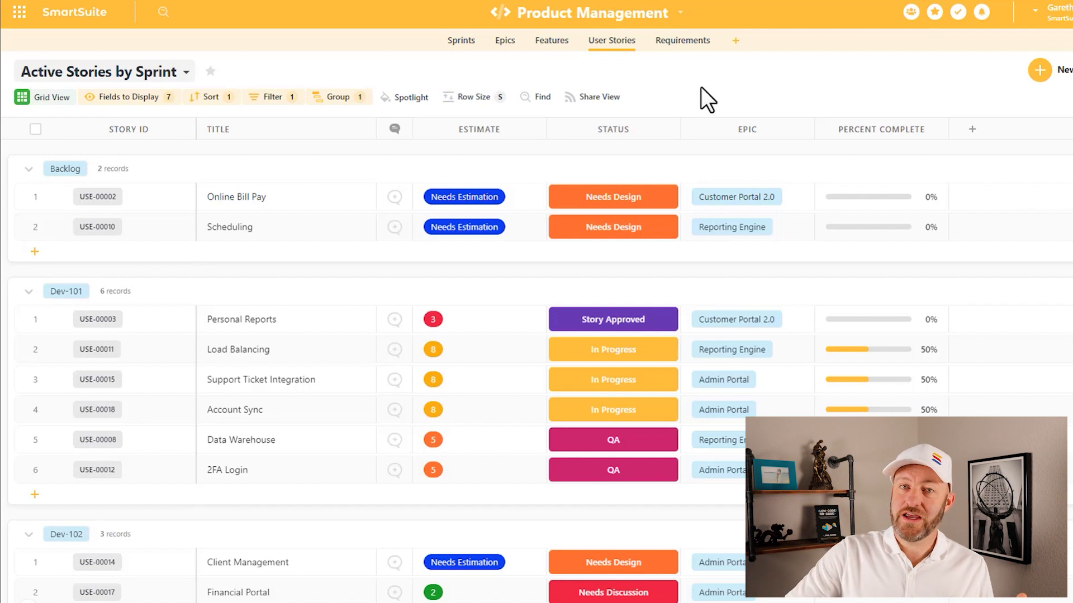
{"action": "mouse_move", "coordinate": [790, 78]}
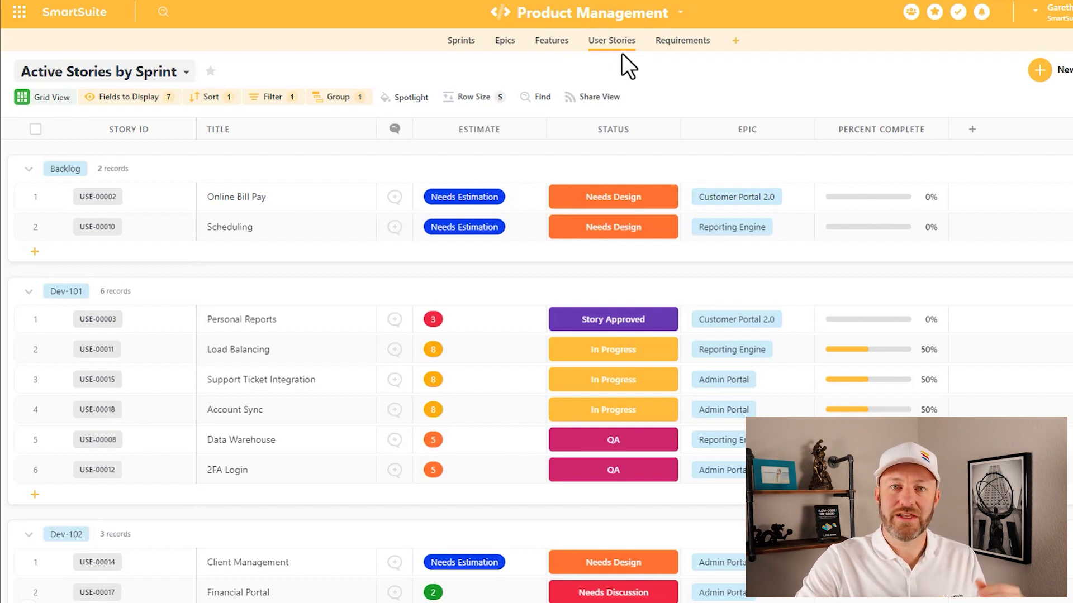
{"action": "mouse_move", "coordinate": [646, 73]}
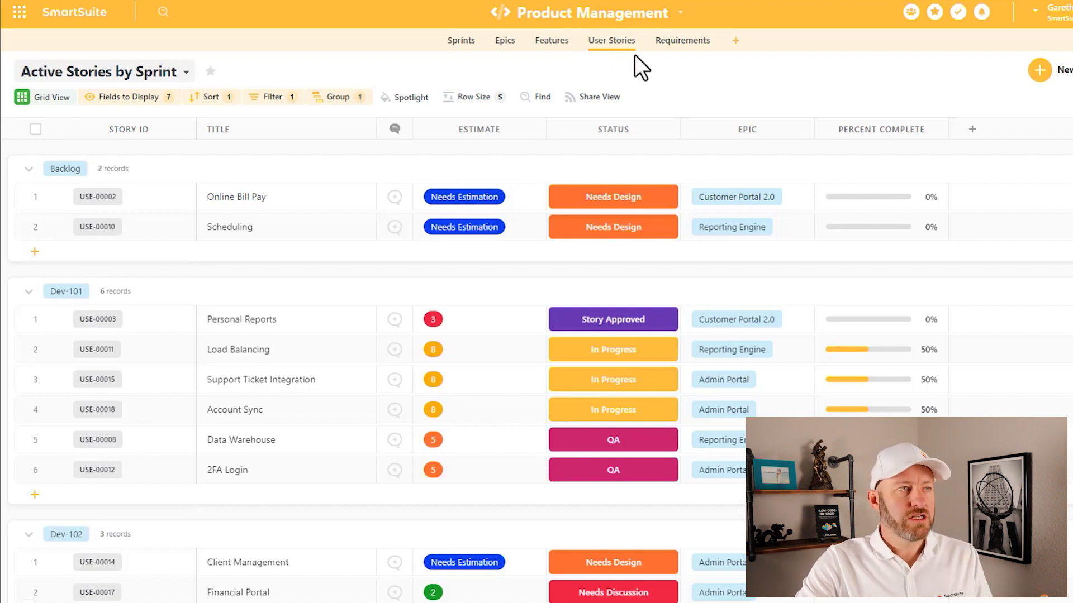
{"action": "mouse_move", "coordinate": [602, 22]}
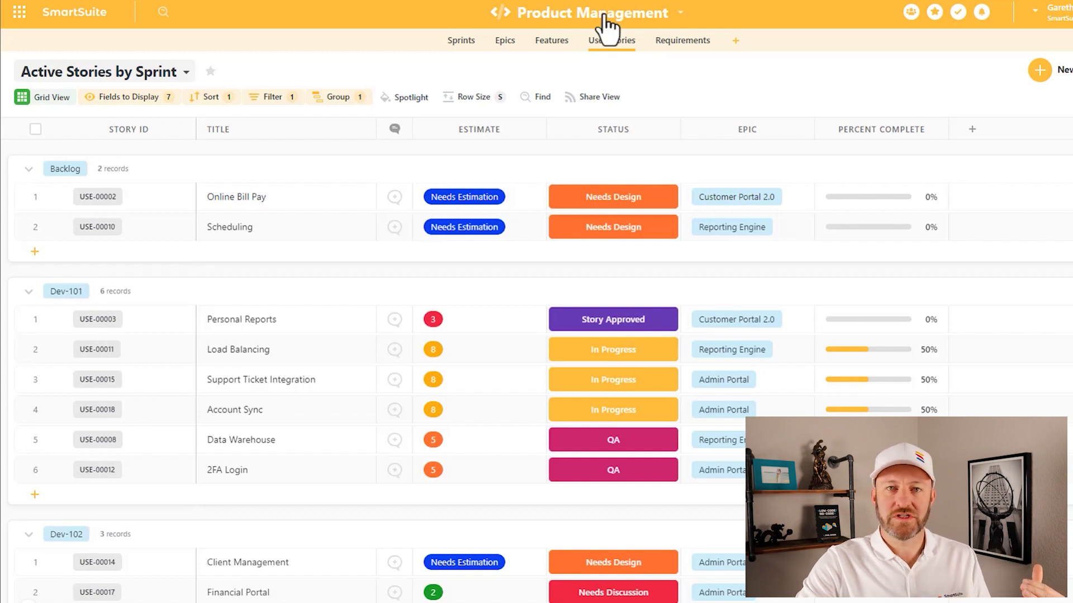
{"action": "mouse_move", "coordinate": [618, 53]}
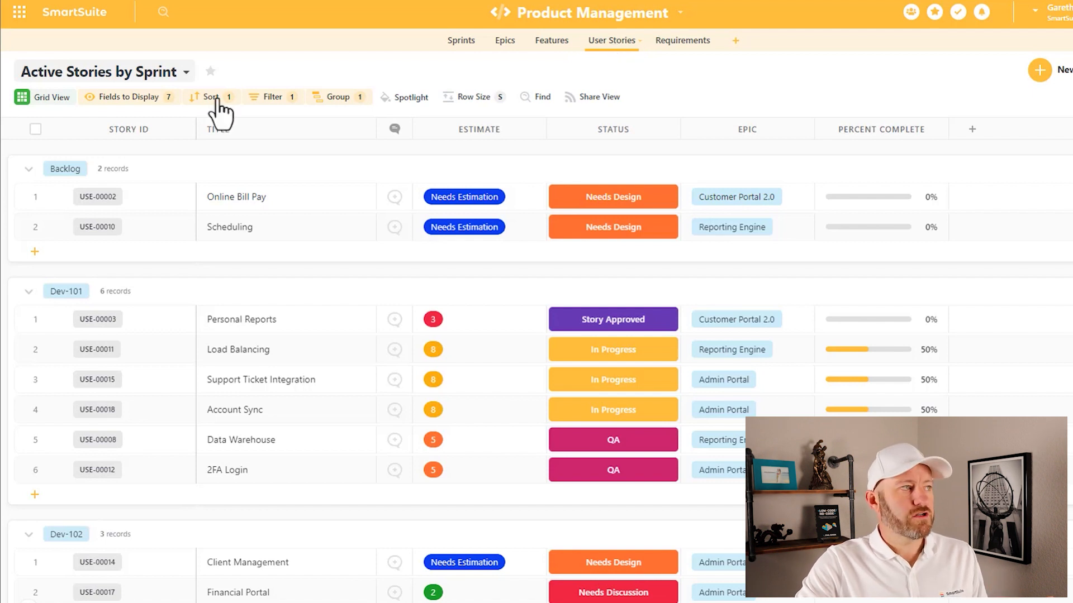
{"action": "mouse_move", "coordinate": [84, 75]}
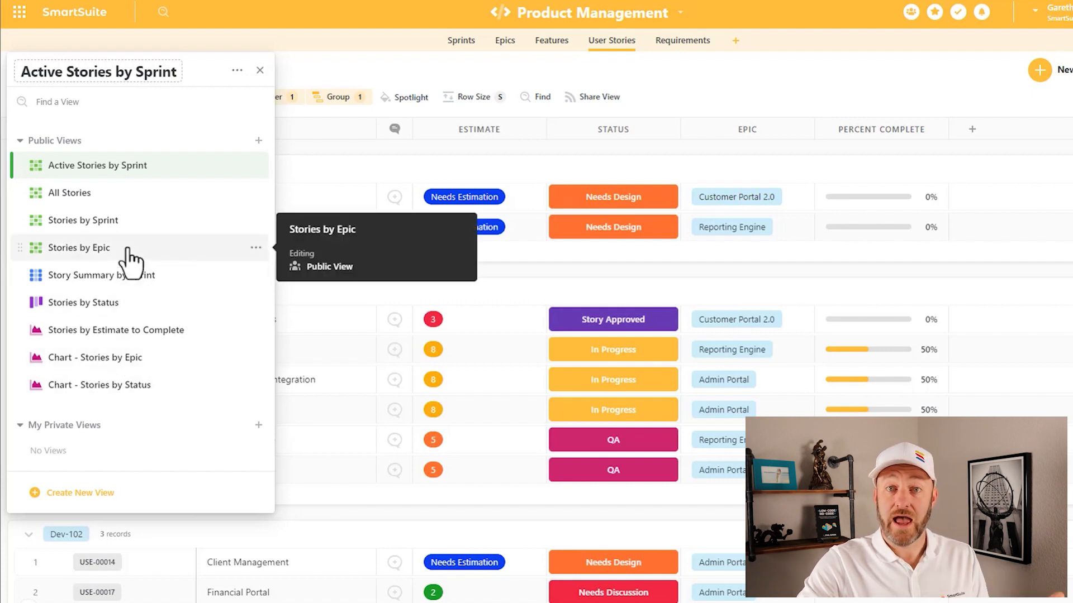
{"action": "mouse_move", "coordinate": [40, 397]}
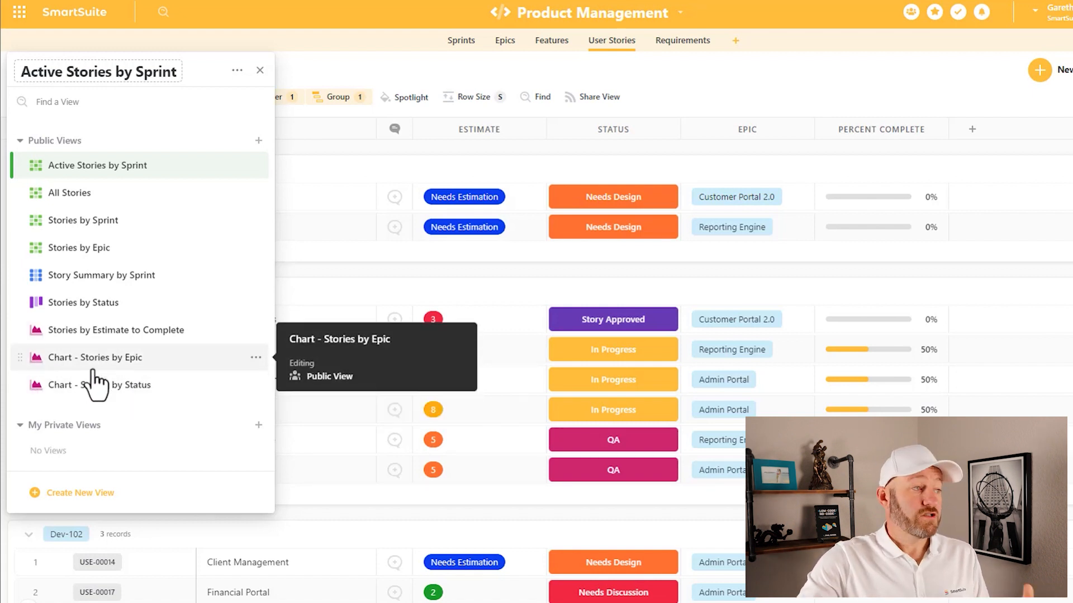
{"action": "mouse_move", "coordinate": [94, 386]}
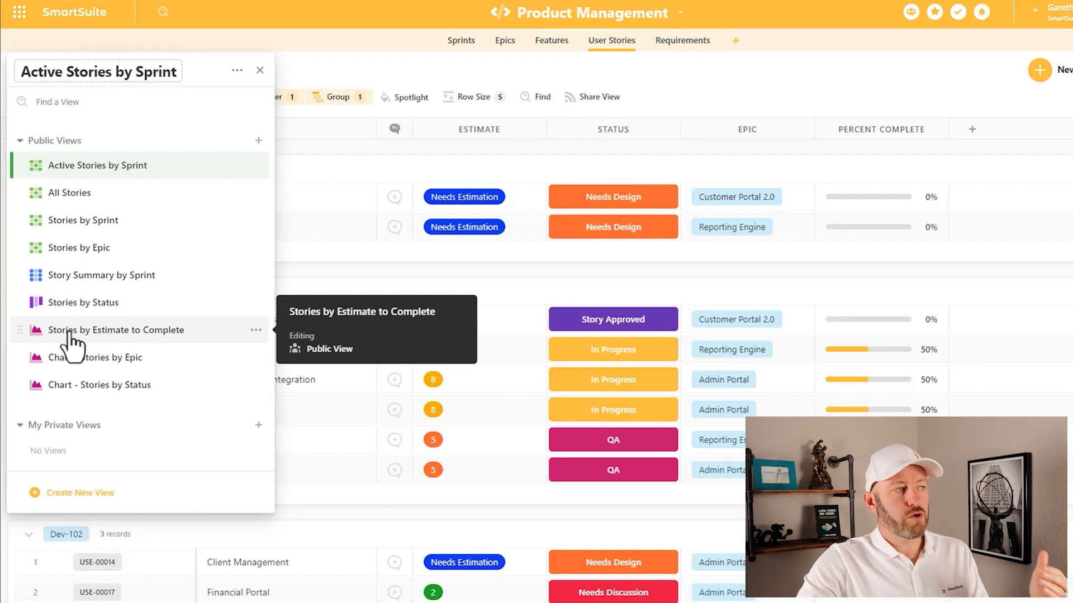
{"action": "mouse_move", "coordinate": [108, 342]}
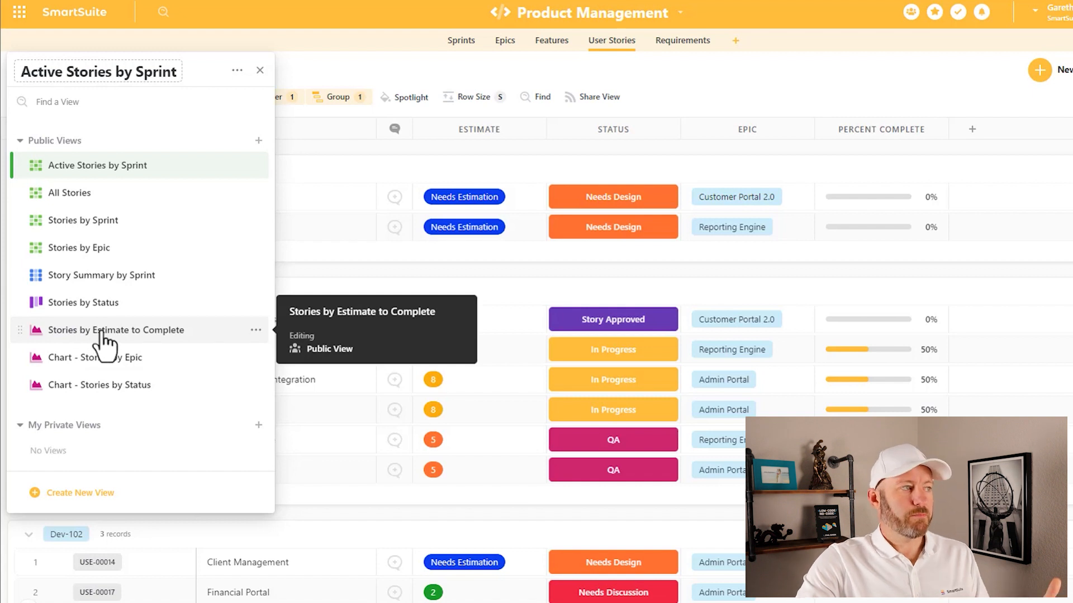
Switch to the 'Stories by Estimate to Complete' column chart view from the views panel
{"action": "left_click", "coordinate": [115, 331]}
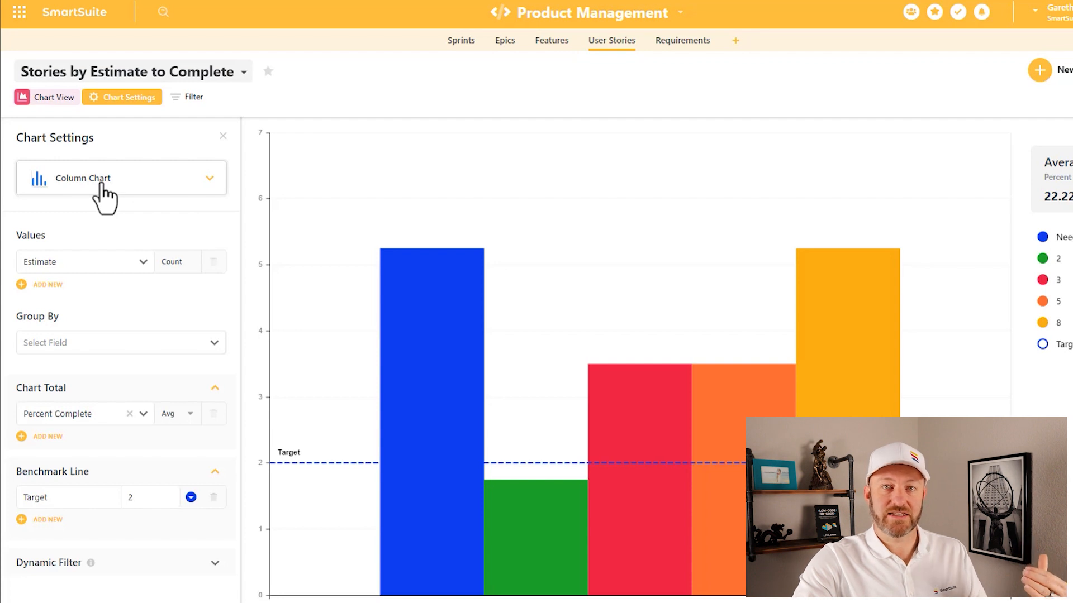
{"action": "left_click", "coordinate": [121, 179]}
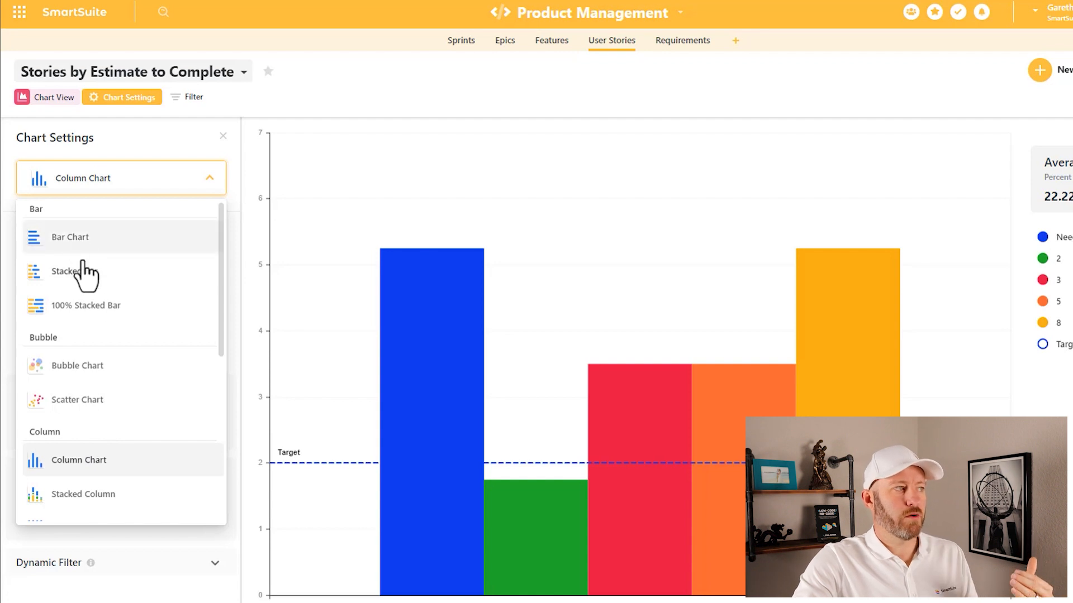
{"action": "mouse_move", "coordinate": [106, 330]}
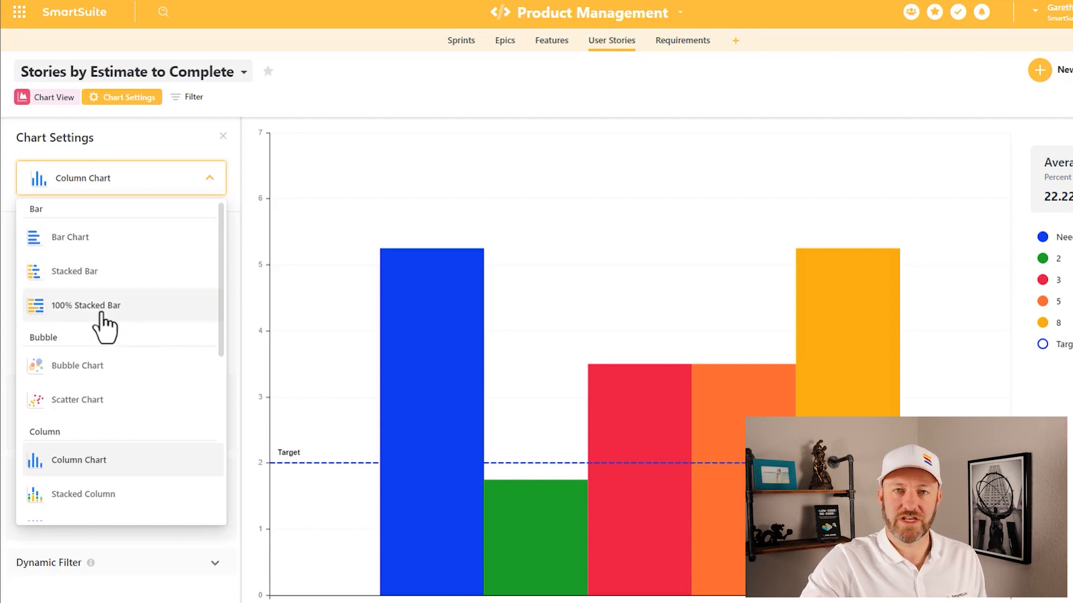
{"action": "scroll", "scroll_direction": "down", "scroll_amount": 3}
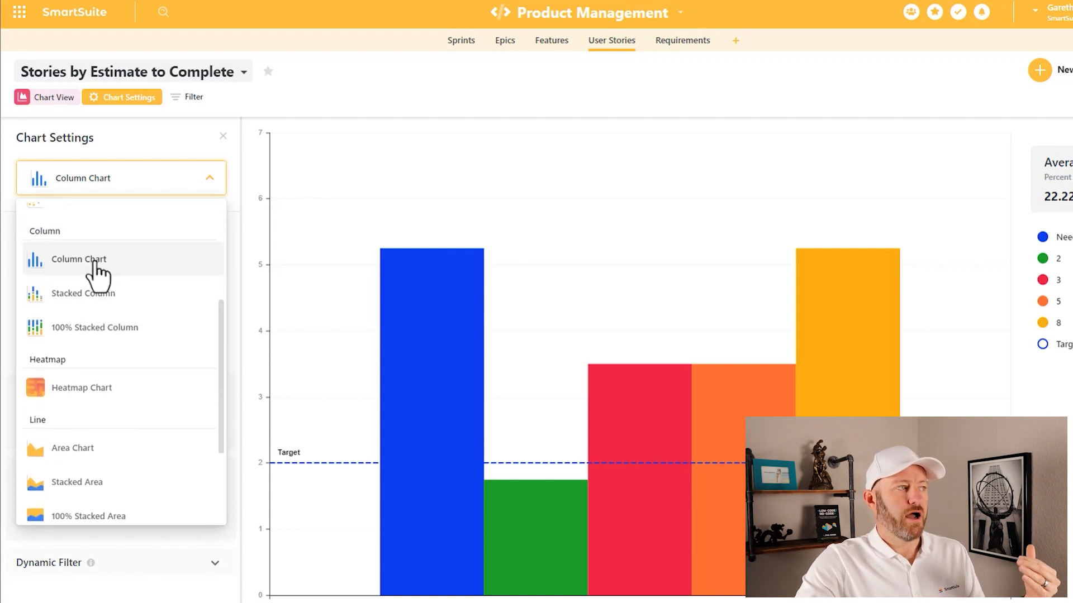
{"action": "mouse_move", "coordinate": [95, 303]}
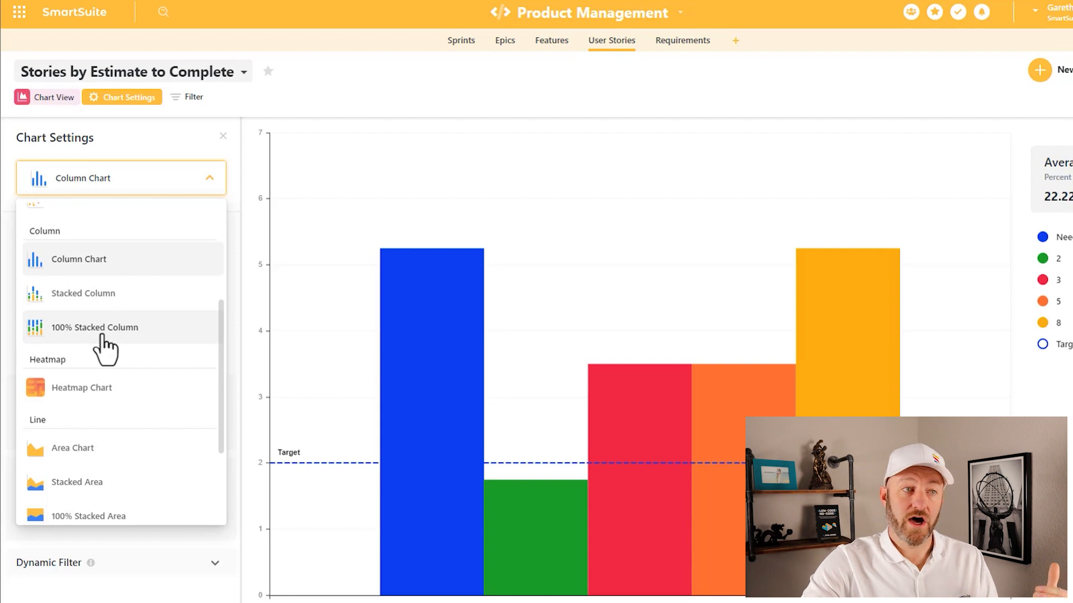
{"action": "scroll", "scroll_direction": "down", "scroll_amount": 3}
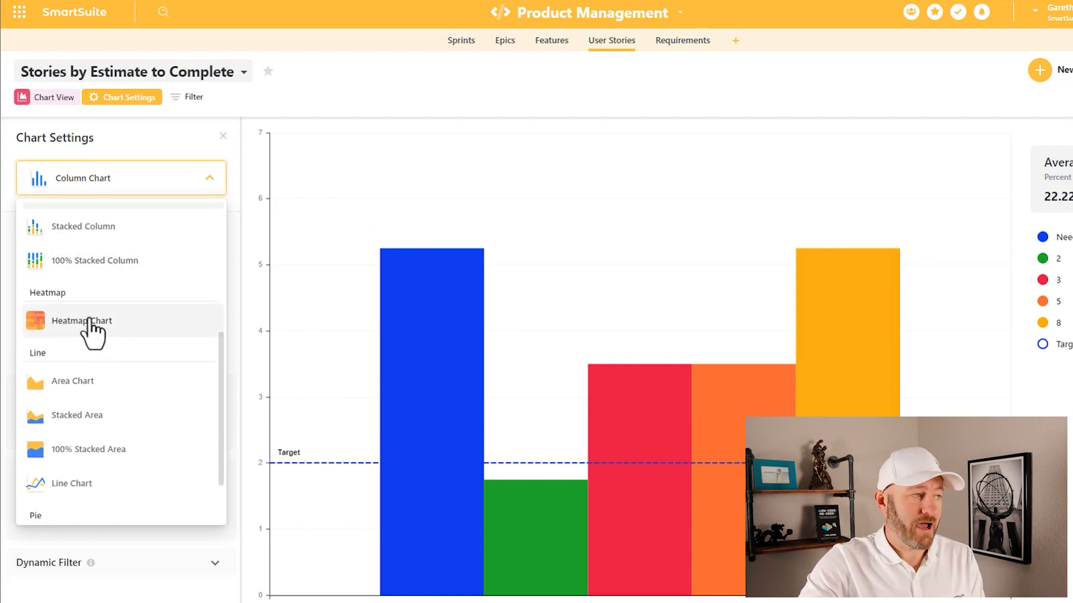
{"action": "mouse_move", "coordinate": [95, 403]}
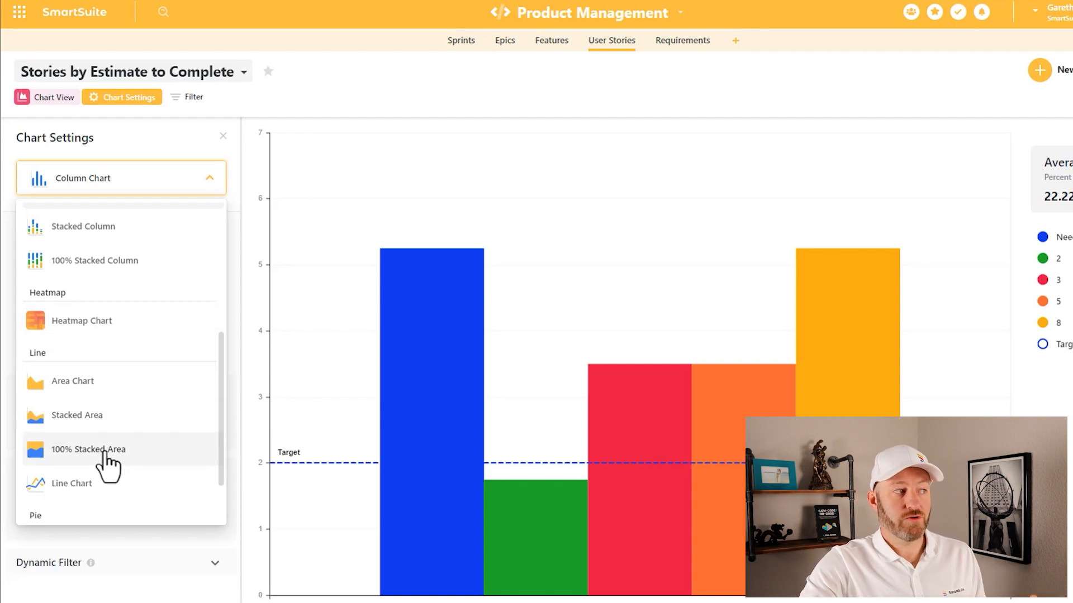
{"action": "scroll", "scroll_direction": "down", "scroll_amount": 3}
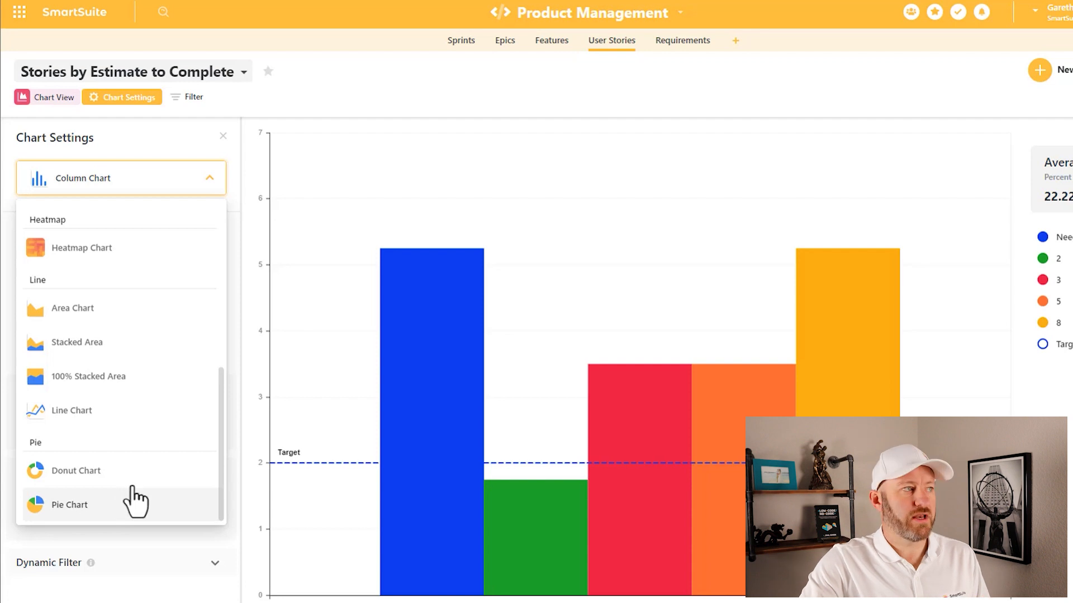
{"action": "left_click", "coordinate": [153, 179]}
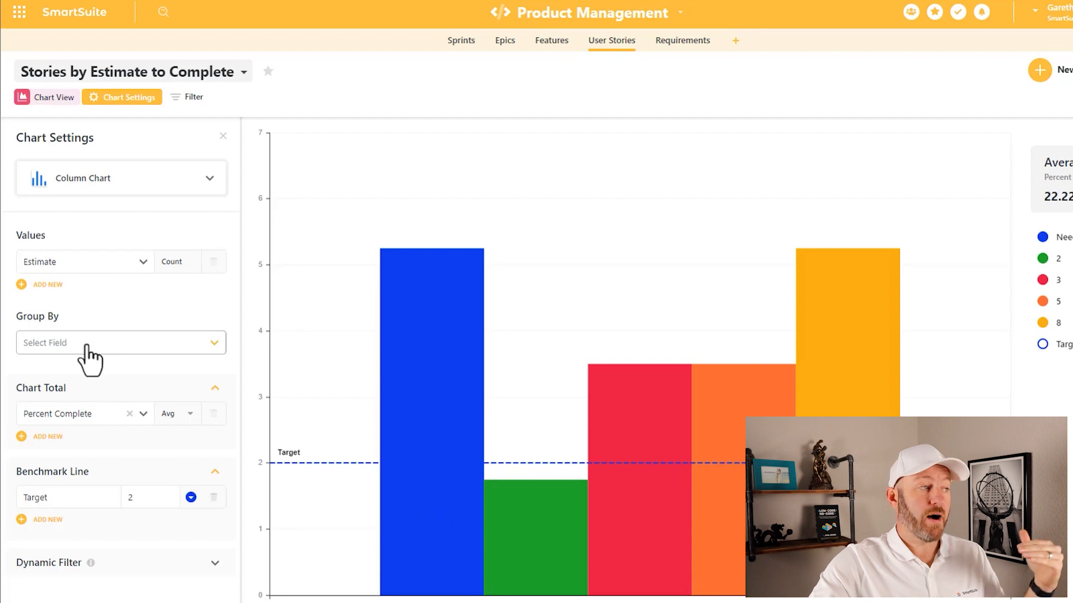
Inspect the chart's Group By field list and the Chart Total calculation options without changing them
{"action": "left_click", "coordinate": [121, 343]}
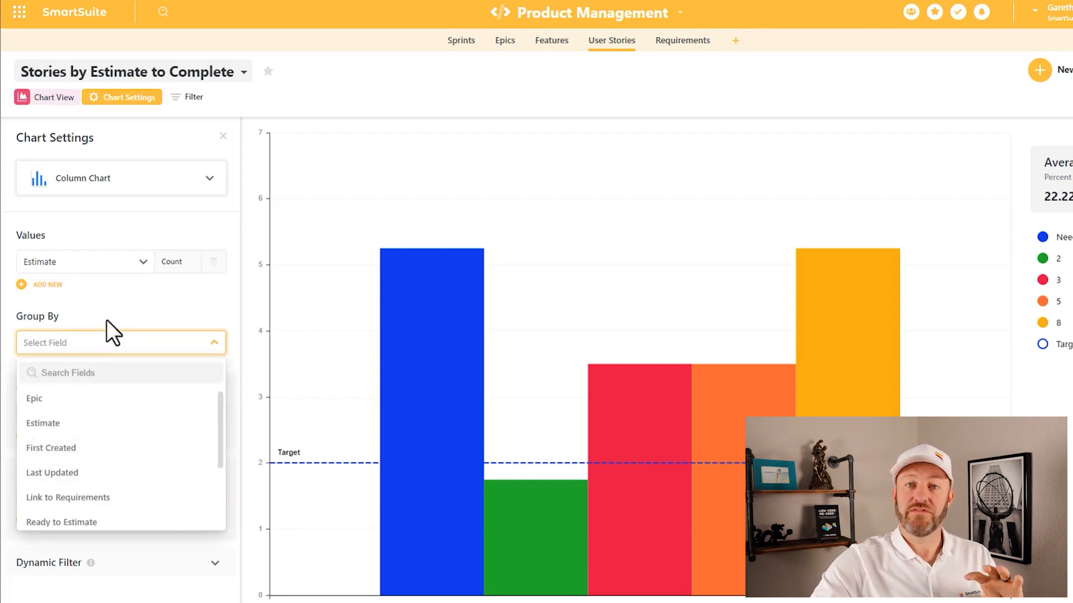
{"action": "left_click", "coordinate": [120, 342]}
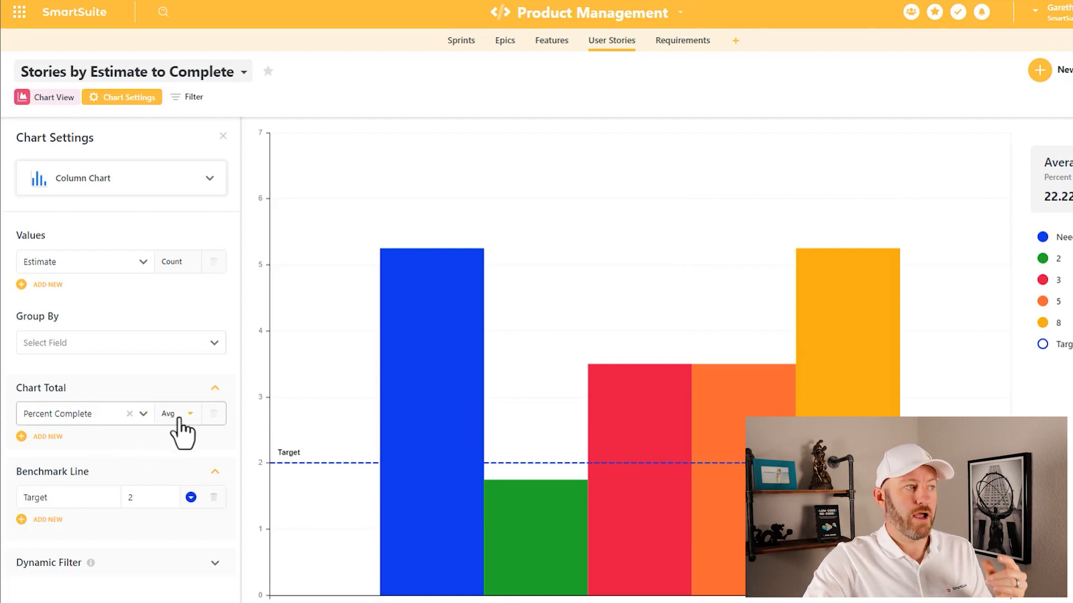
{"action": "left_click", "coordinate": [190, 413]}
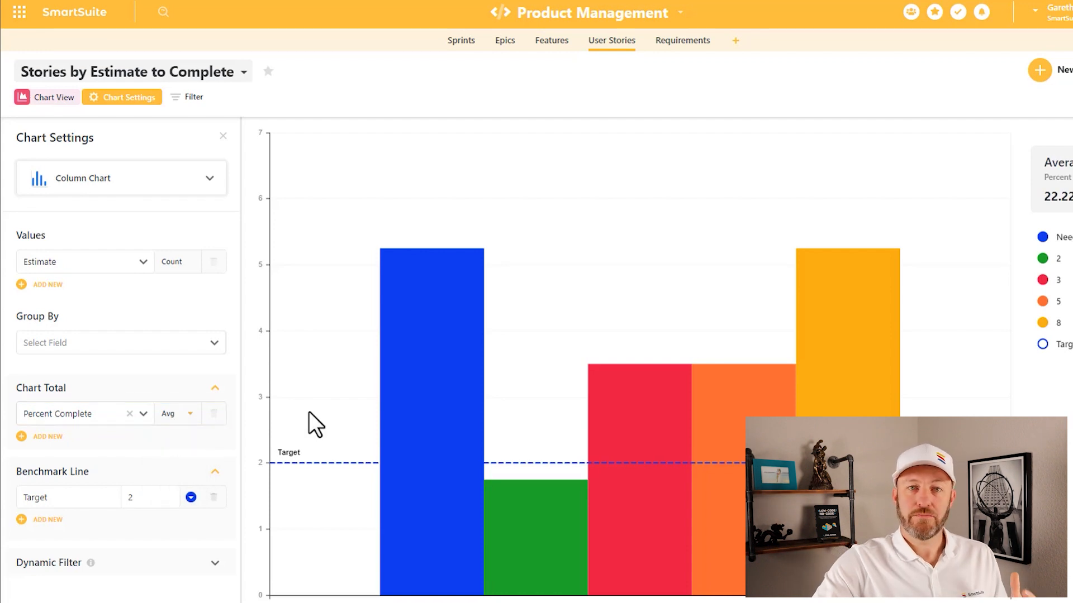
{"action": "mouse_move", "coordinate": [437, 487]}
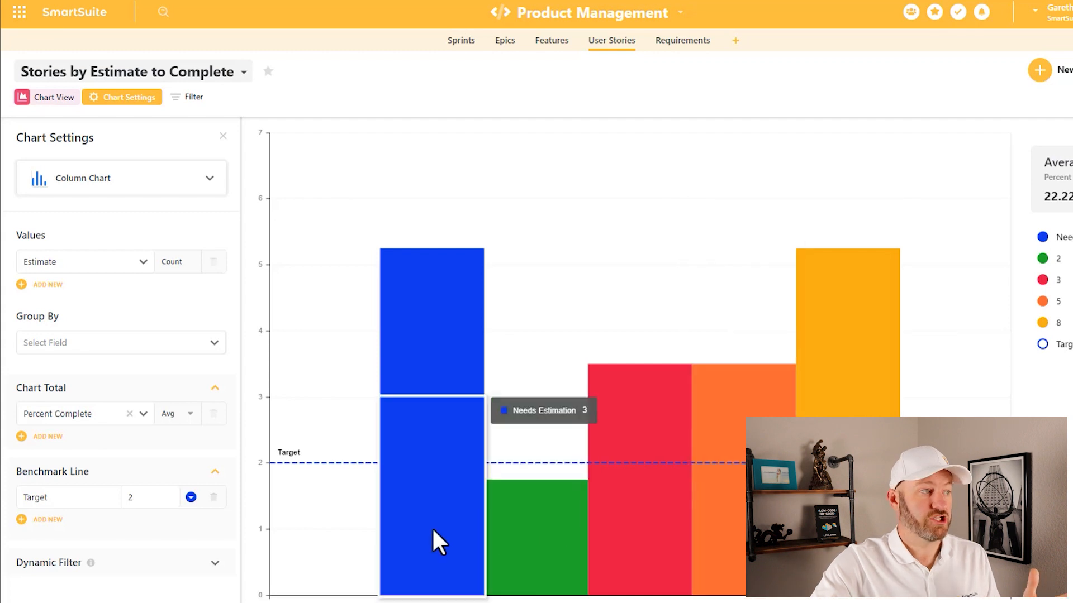
{"action": "mouse_move", "coordinate": [425, 539]}
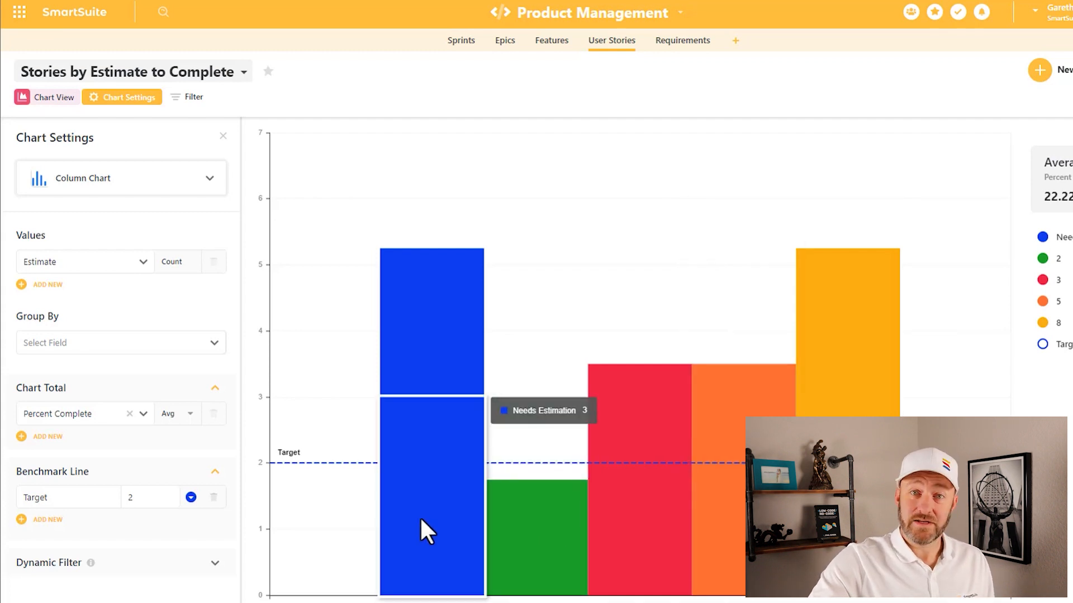
{"action": "mouse_move", "coordinate": [428, 348]}
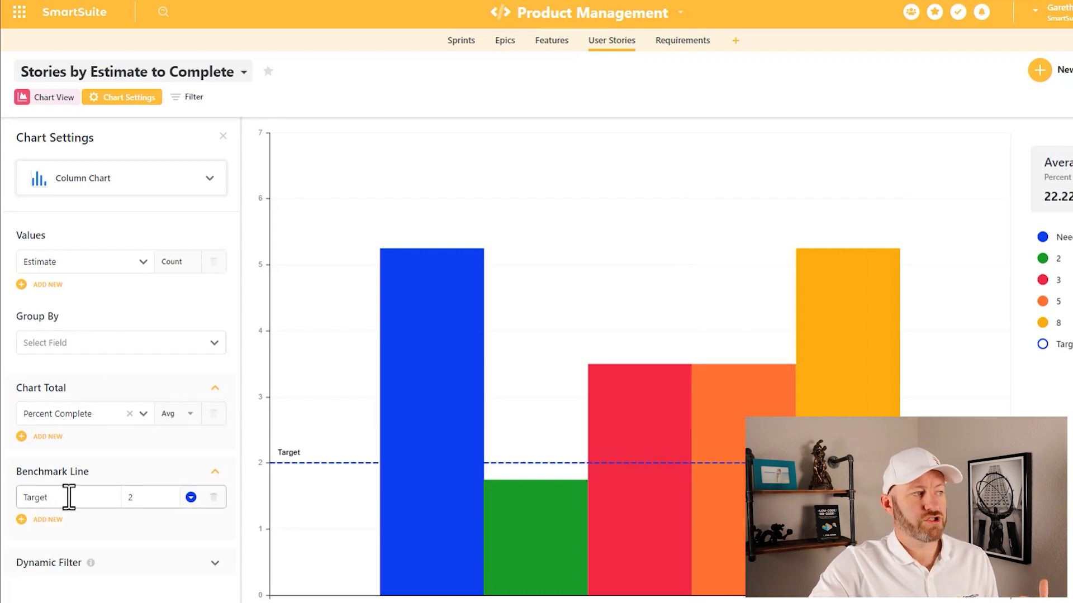
{"action": "mouse_move", "coordinate": [260, 500]}
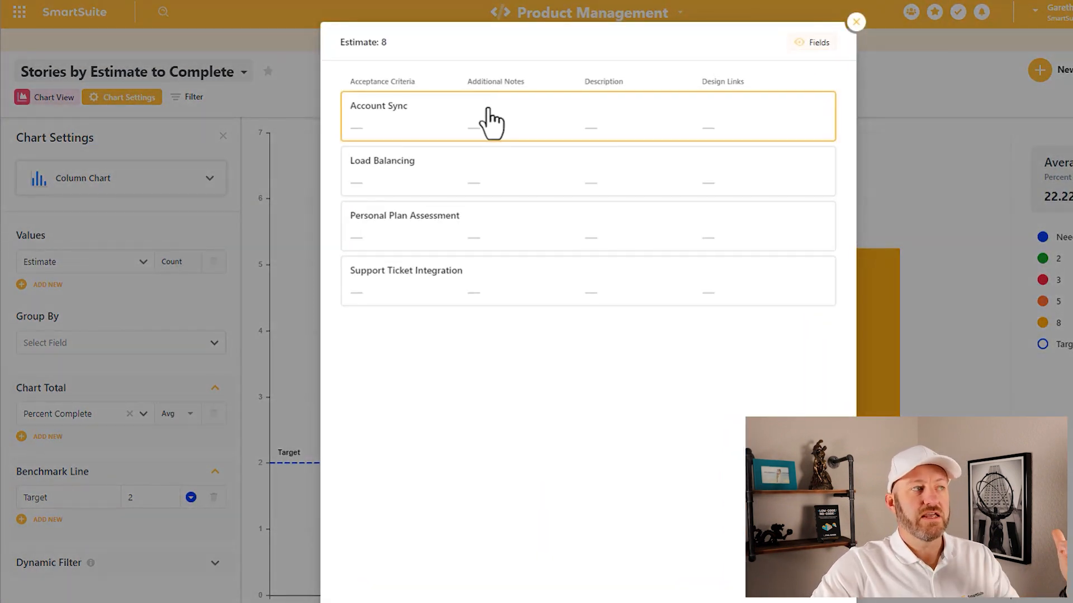
{"action": "mouse_move", "coordinate": [503, 309]}
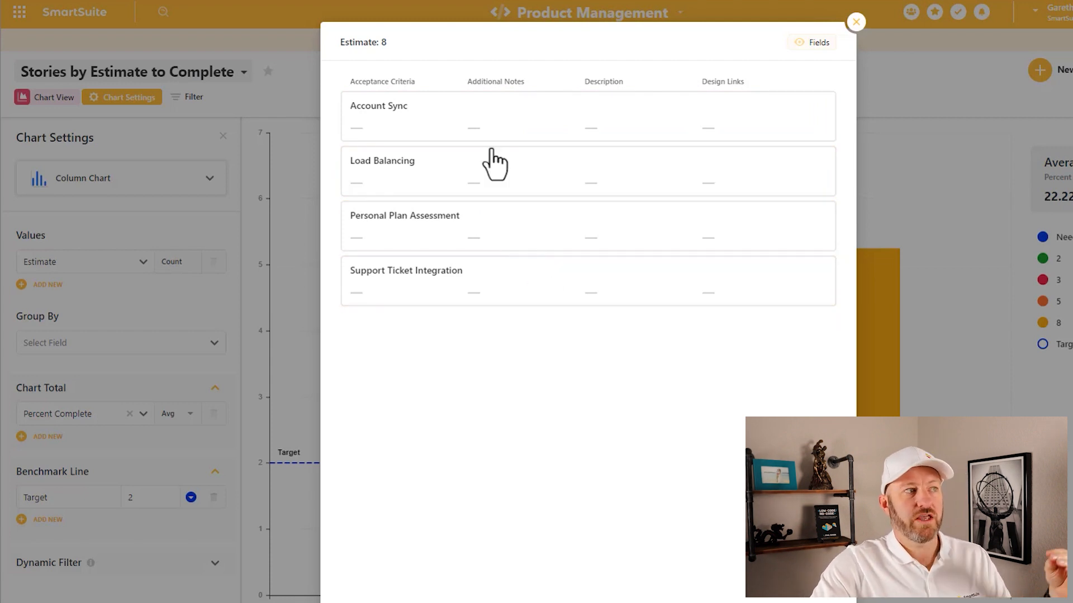
{"action": "mouse_move", "coordinate": [972, 372]}
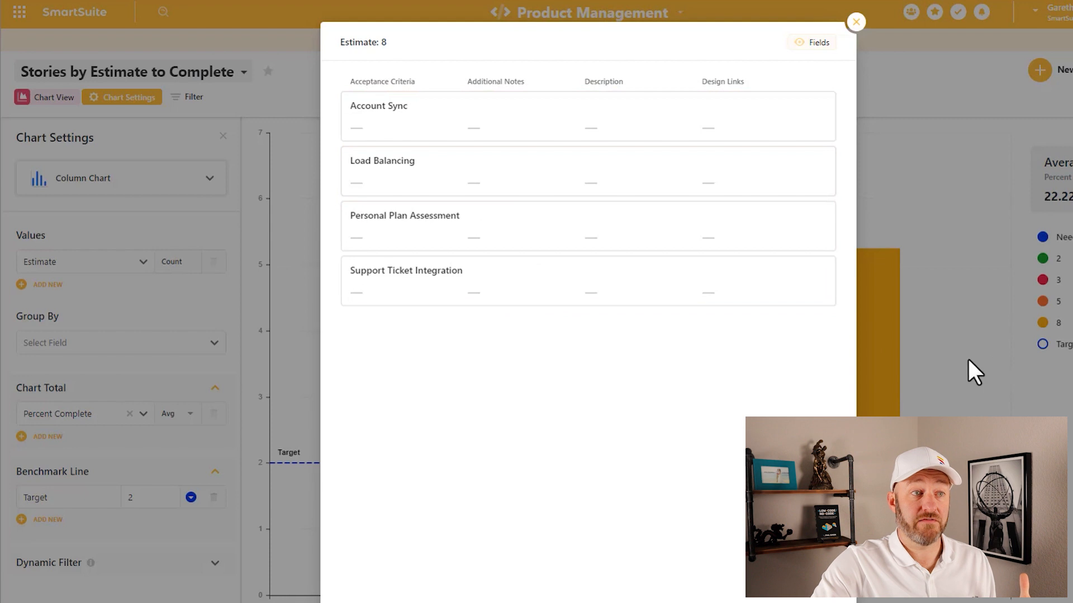
{"action": "left_click", "coordinate": [856, 21]}
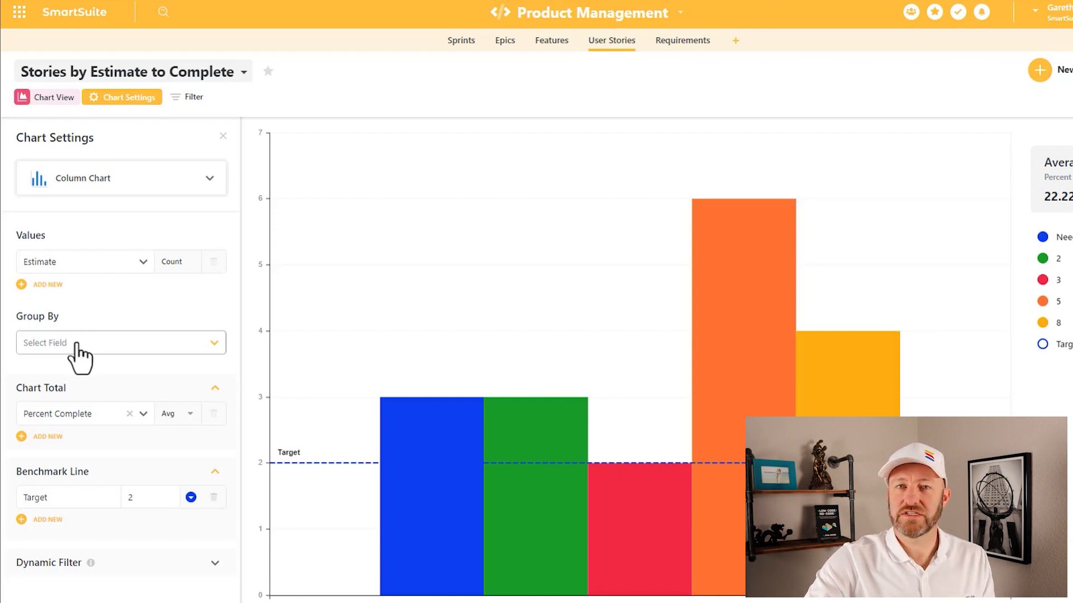
{"action": "mouse_move", "coordinate": [134, 75]}
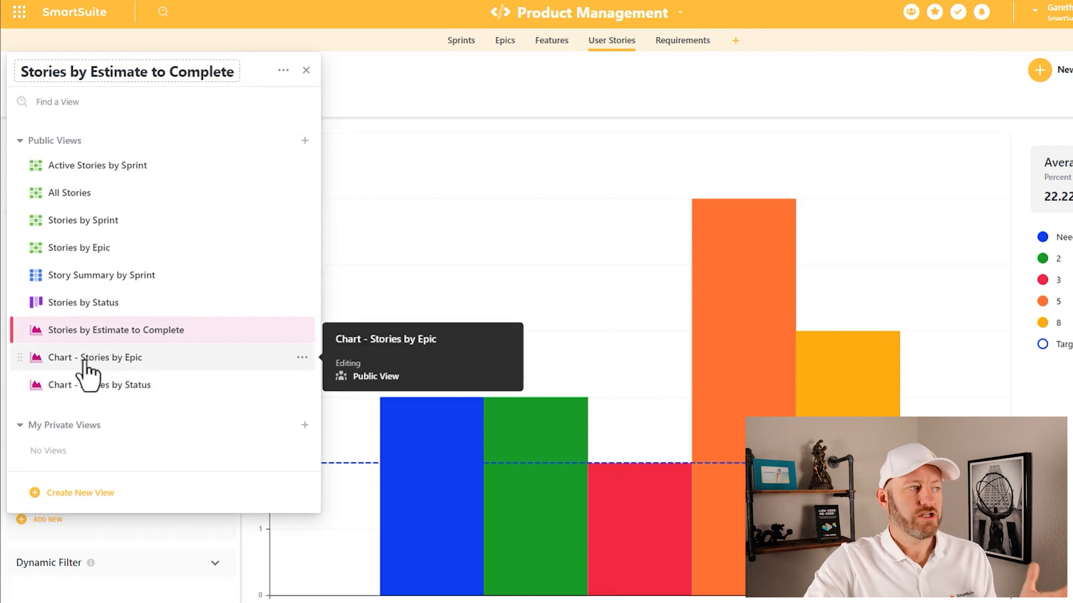
Switch to the 'Chart - Stories by Epic' bar chart view via the view switcher
{"action": "left_click", "coordinate": [95, 358]}
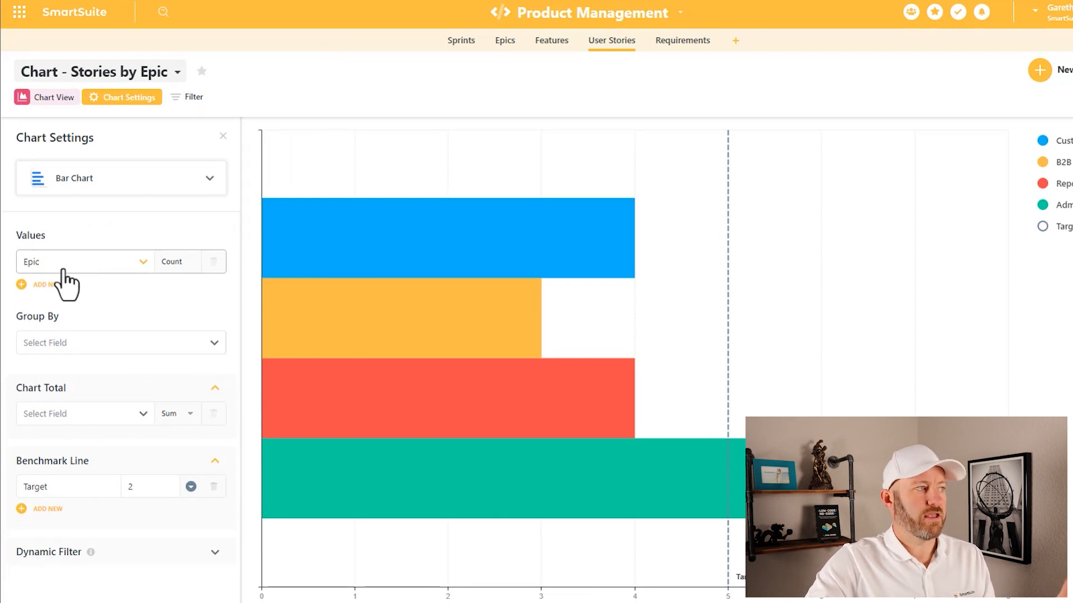
{"action": "mouse_move", "coordinate": [327, 257]}
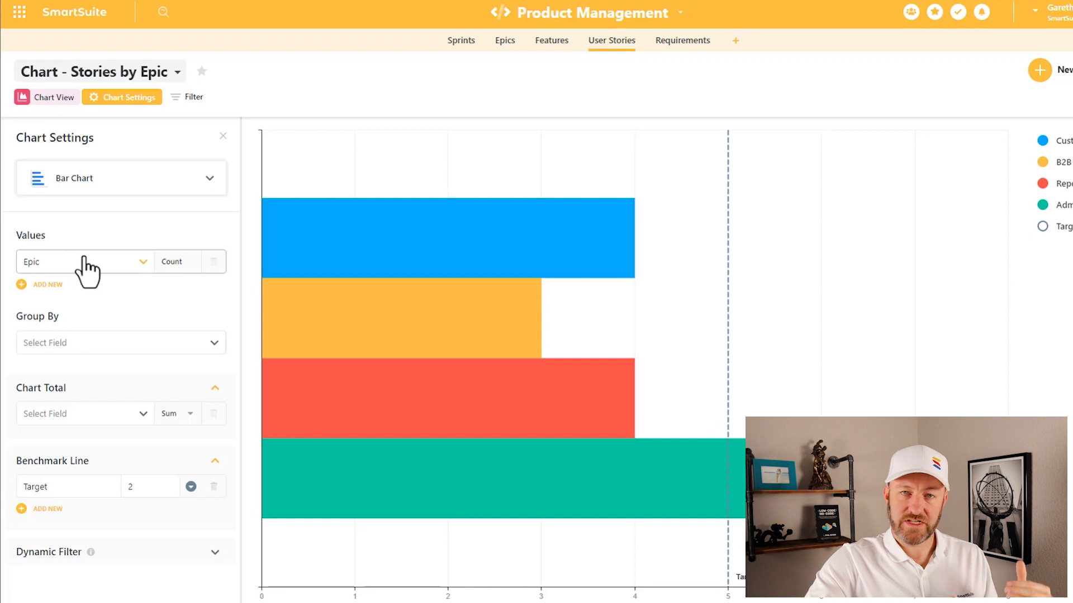
{"action": "mouse_move", "coordinate": [106, 345]}
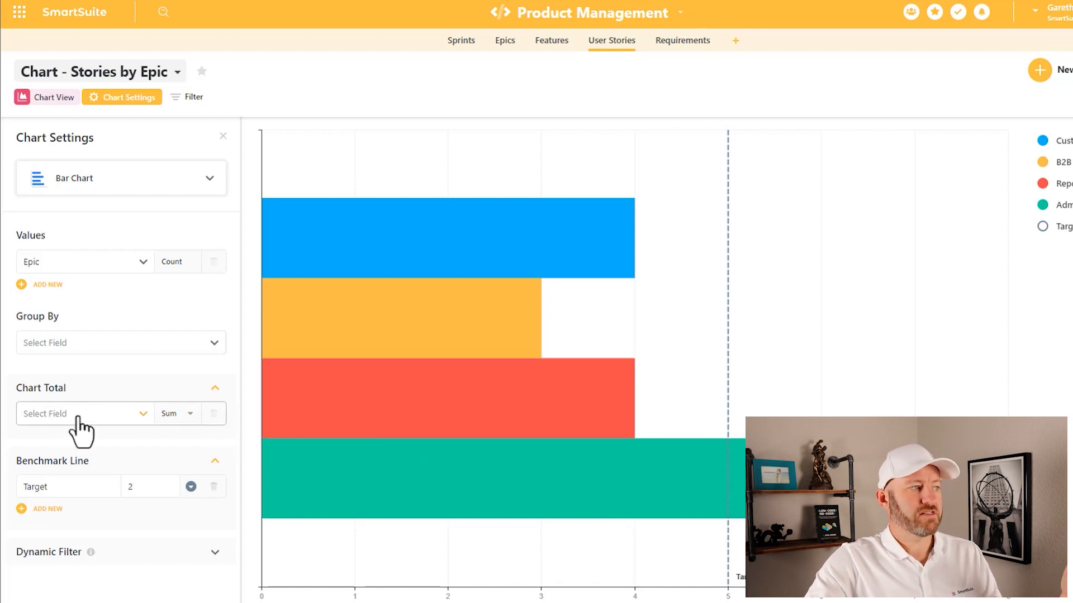
Set the chart total to Percent Complete aggregated as Avg (about 22.22)
{"action": "left_click", "coordinate": [84, 414]}
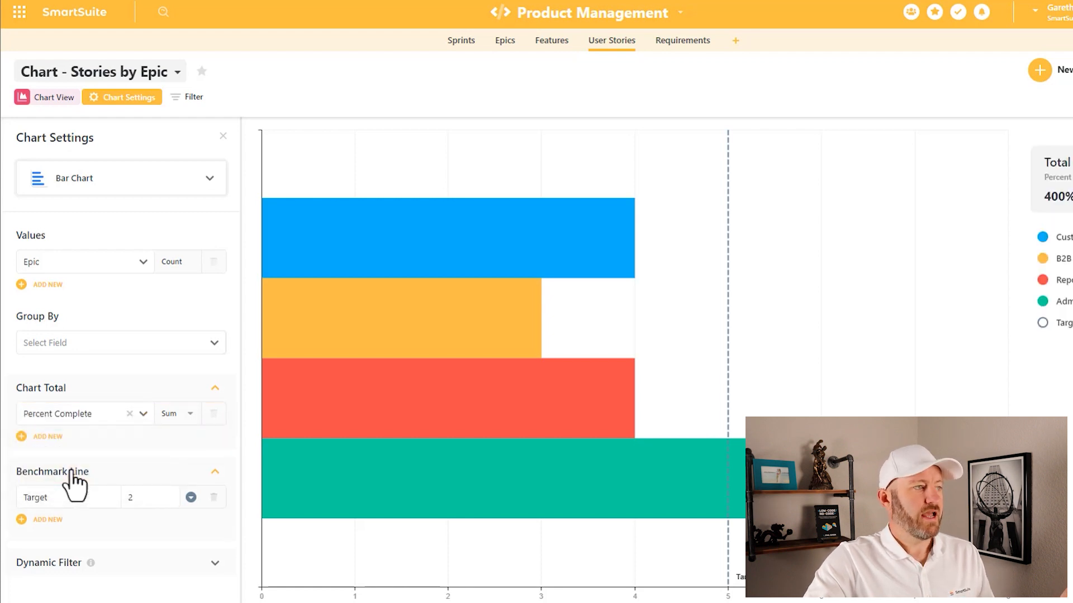
{"action": "left_click", "coordinate": [177, 414]}
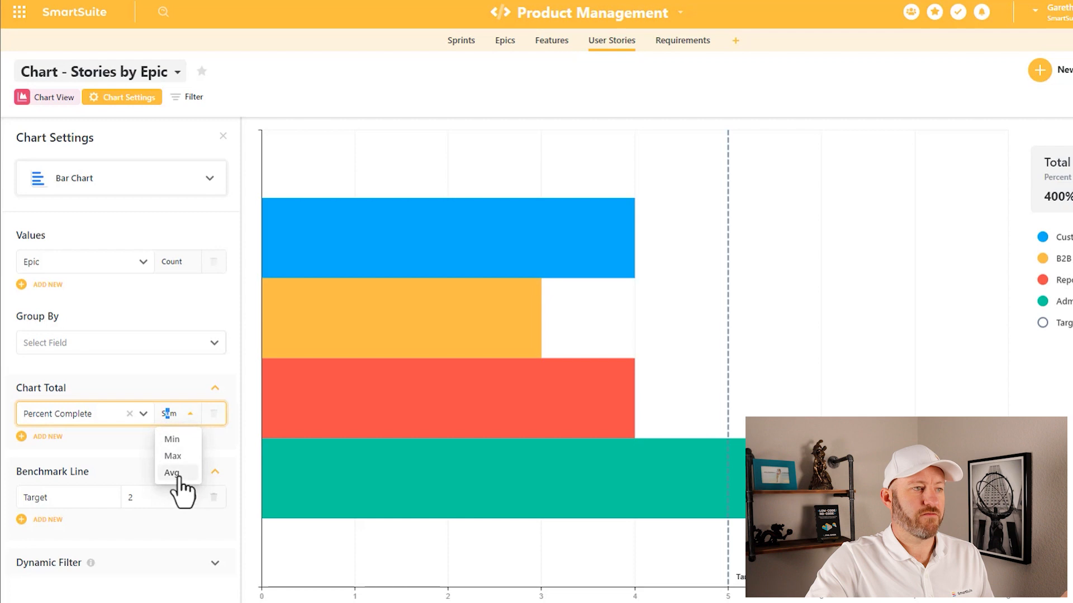
{"action": "left_click", "coordinate": [173, 473]}
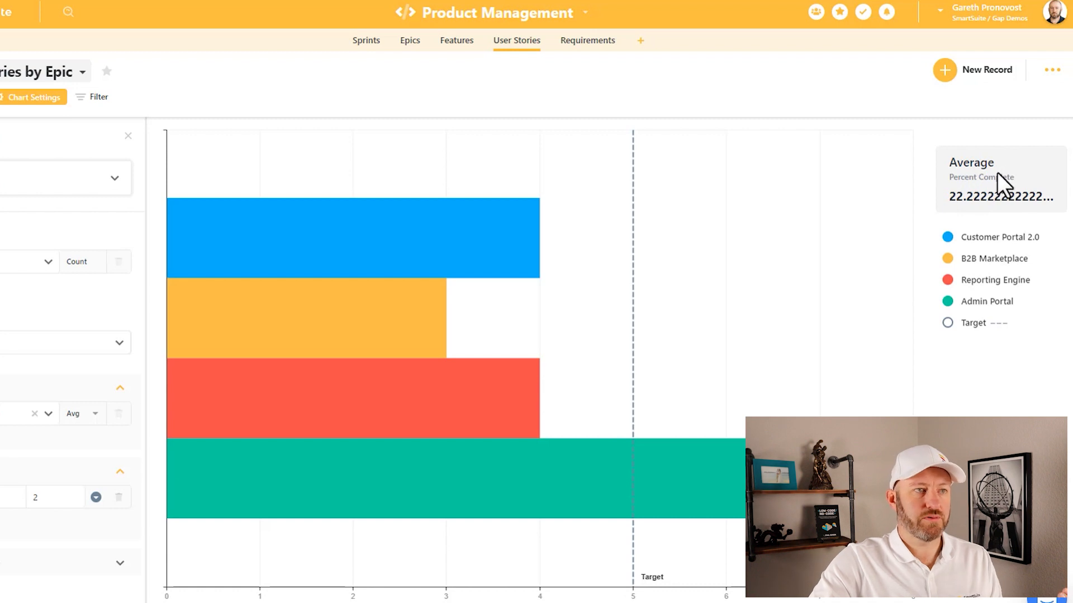
{"action": "mouse_move", "coordinate": [335, 280]}
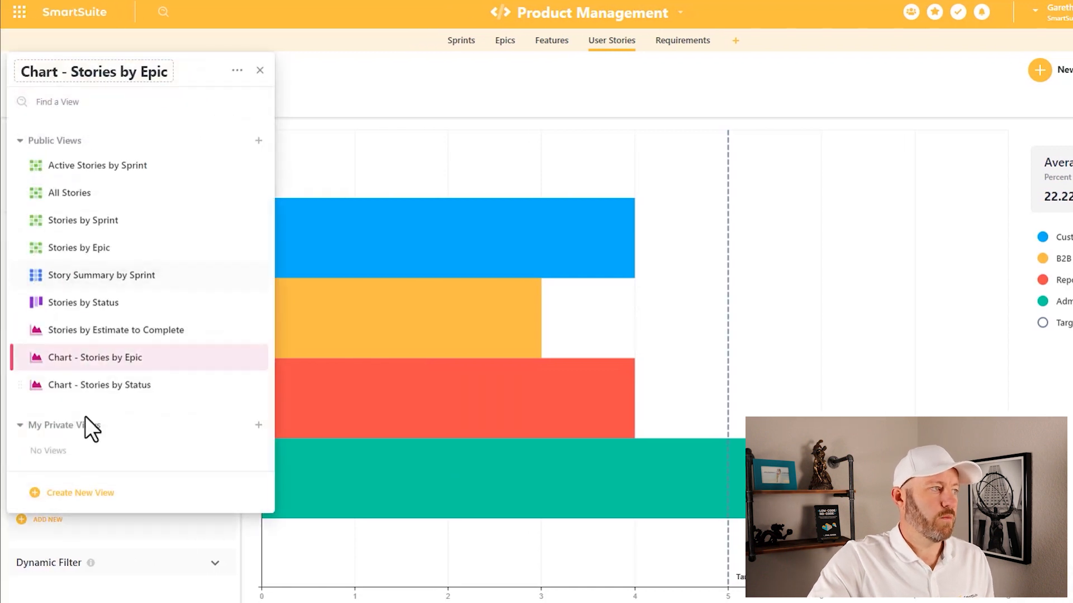
Switch to the 'Chart - Stories by Status' donut chart view via the view switcher
{"action": "left_click", "coordinate": [100, 385]}
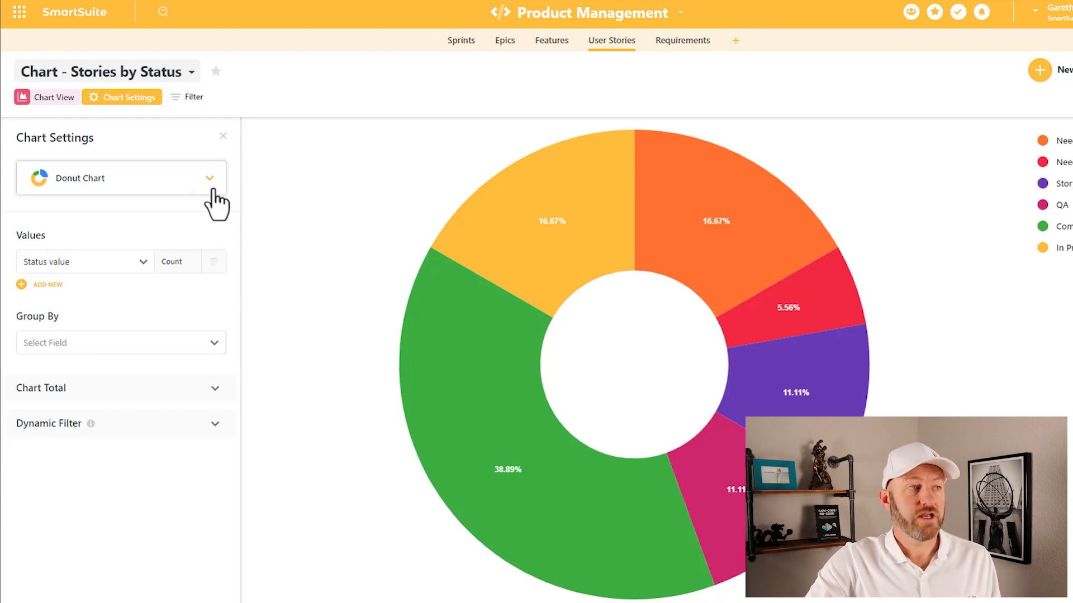
{"action": "mouse_move", "coordinate": [495, 229]}
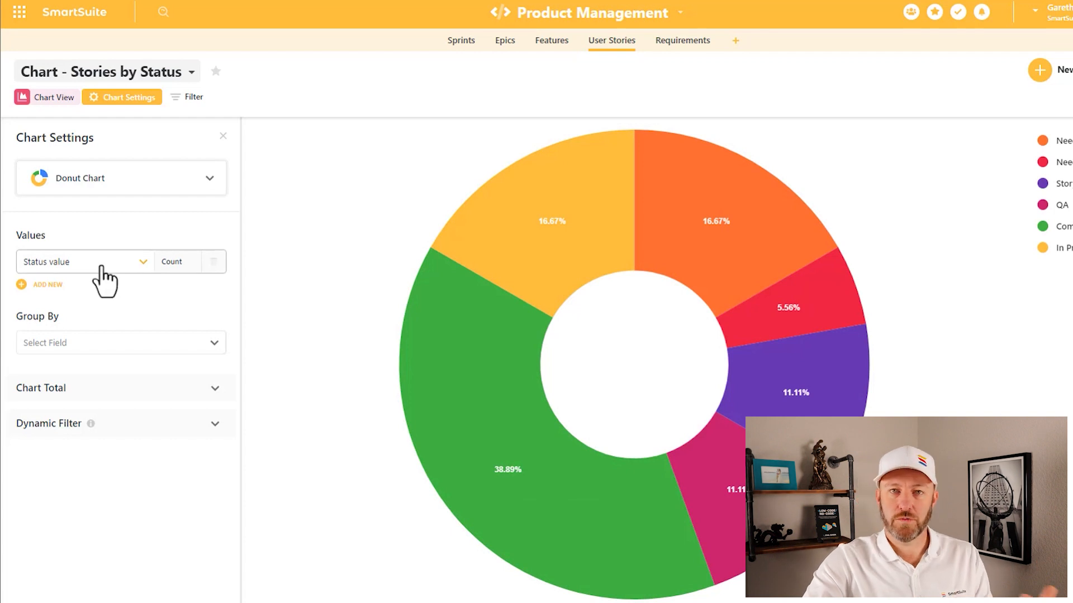
{"action": "mouse_move", "coordinate": [208, 282]}
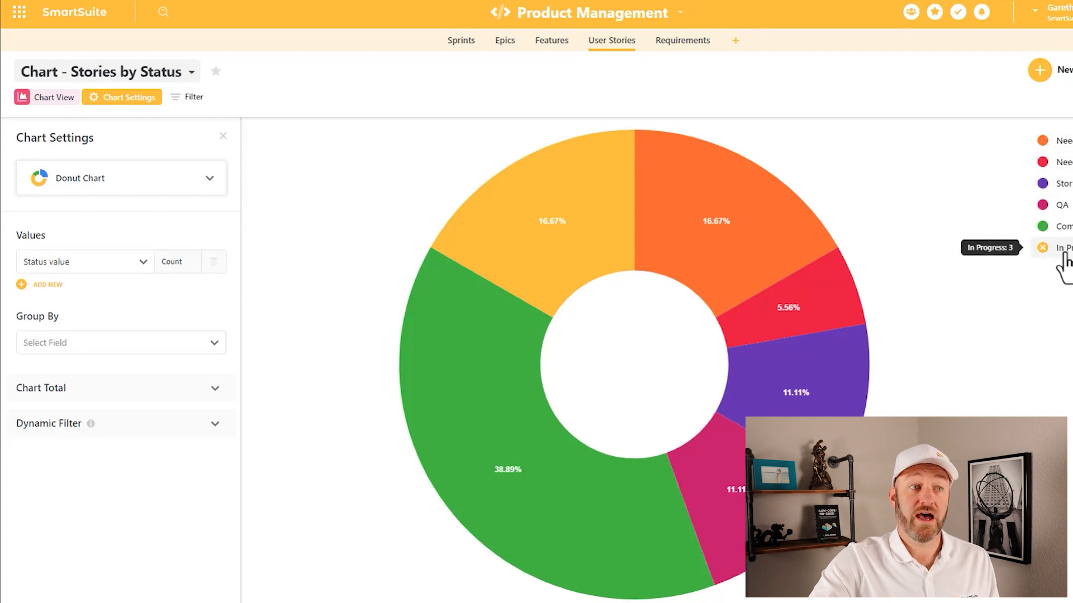
{"action": "mouse_move", "coordinate": [821, 229]}
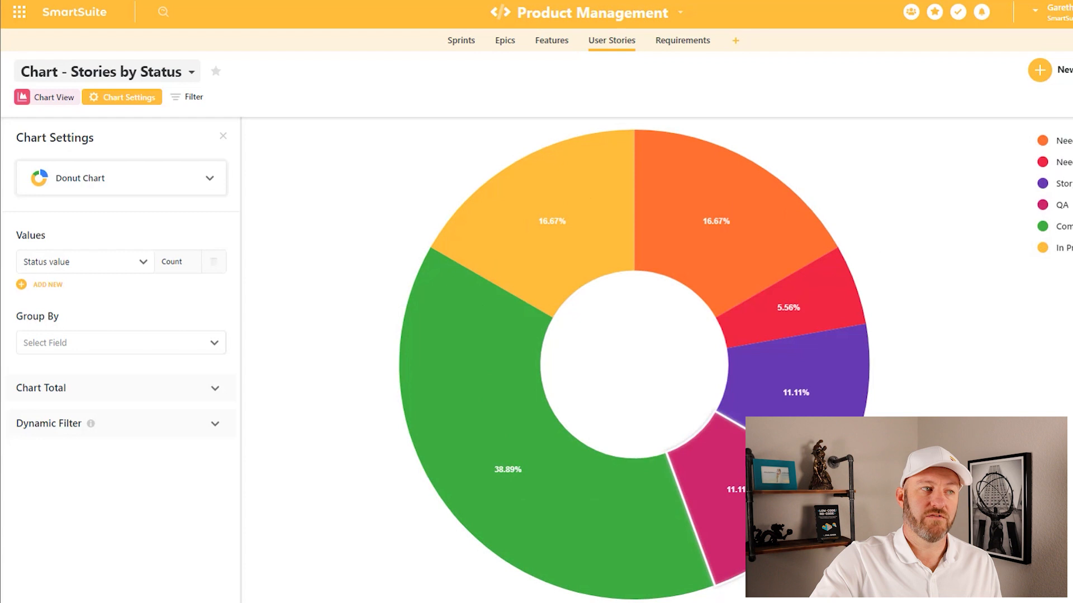
{"action": "mouse_move", "coordinate": [482, 445]}
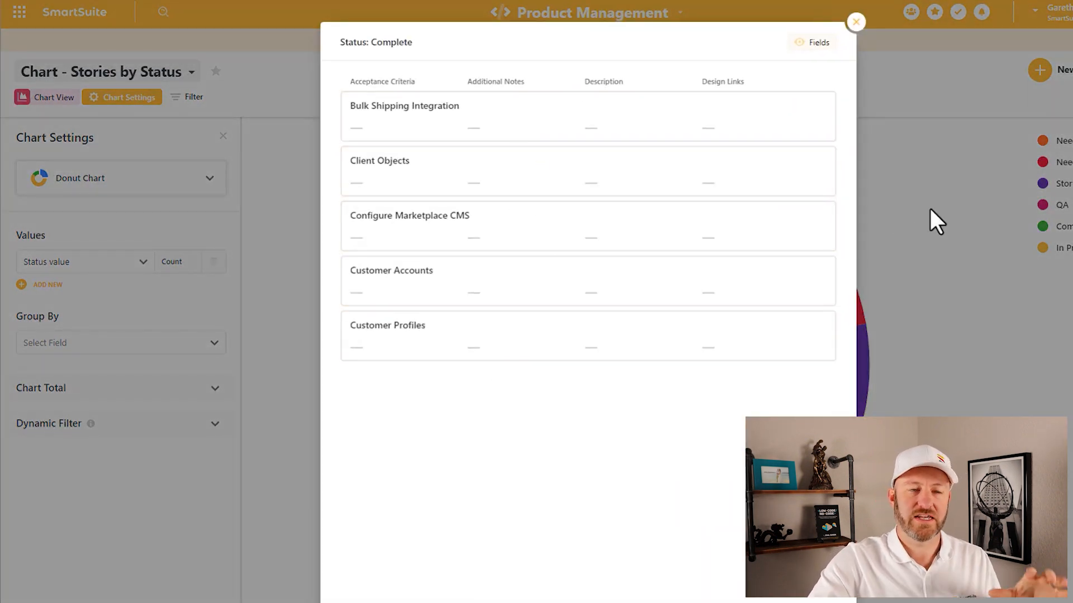
{"action": "left_click", "coordinate": [855, 22]}
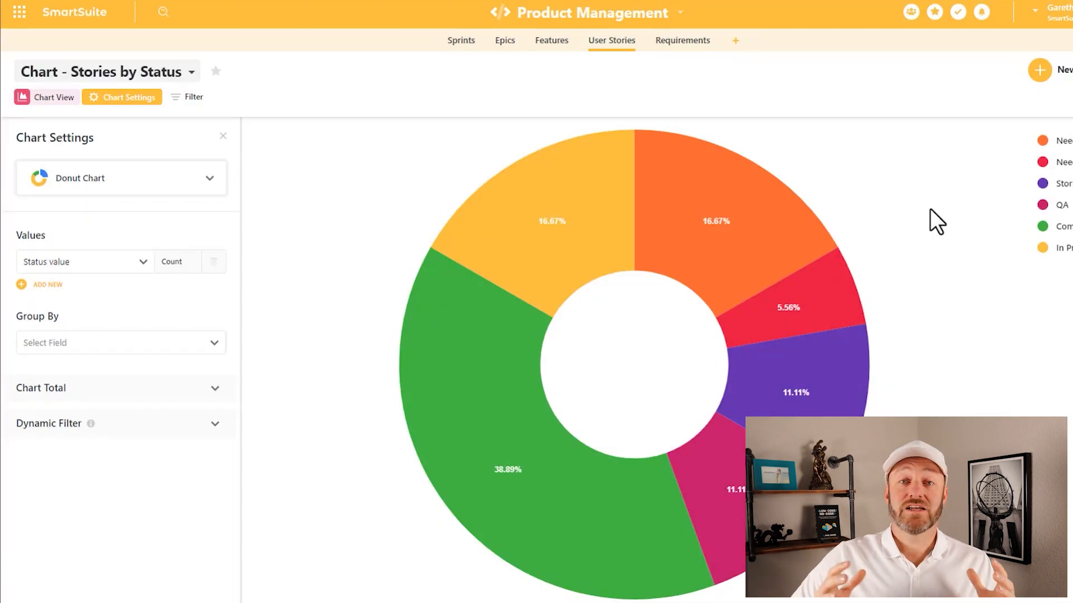